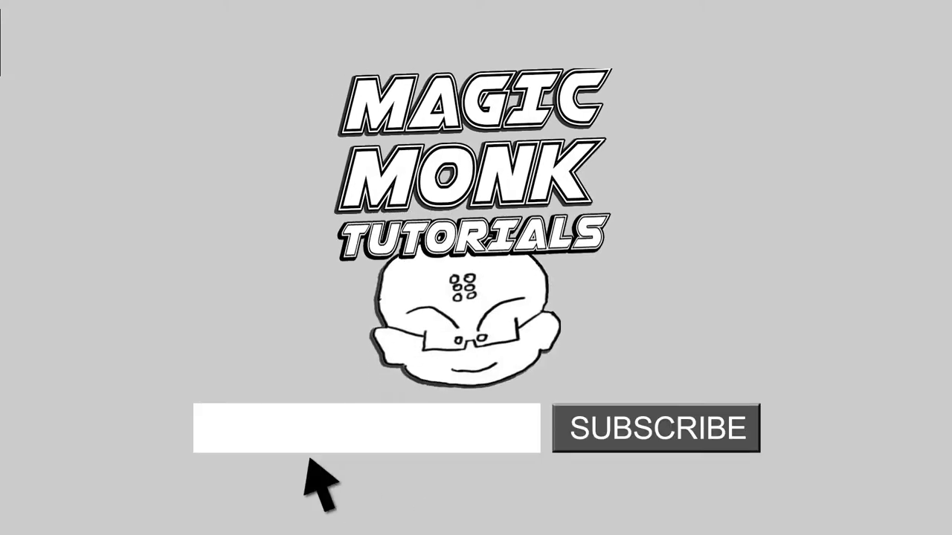
Play the promo from the magicmonk.org title card through the Technology clip into the Education lesson.
type("magicmonk.org")
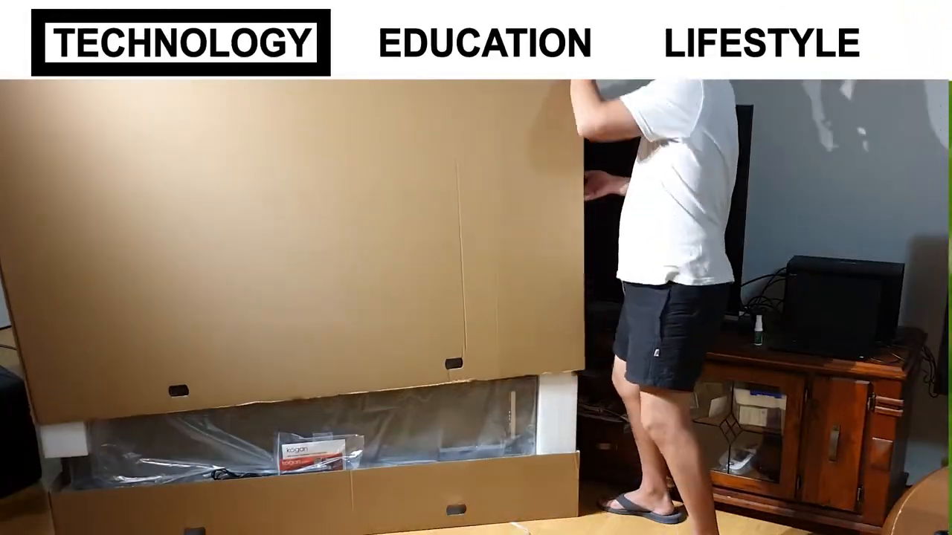
left_click(484, 42)
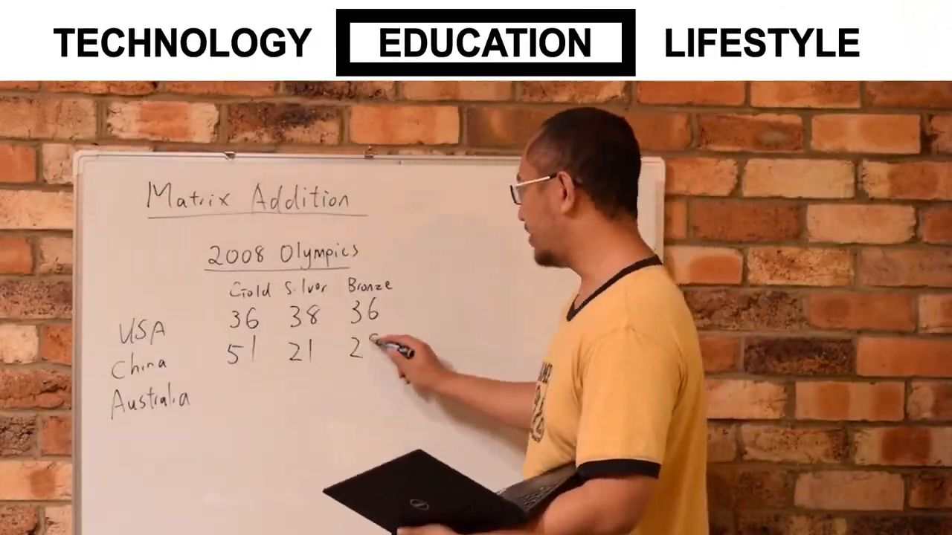